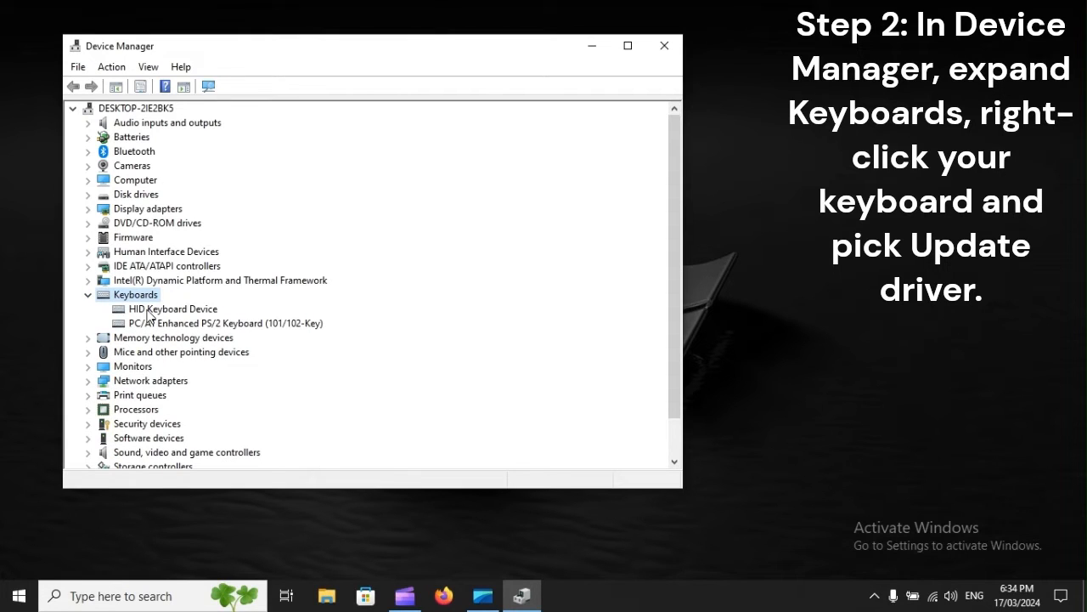
Select the HID Keyboard Device under Keyboards to update its driver
click(15, 595)
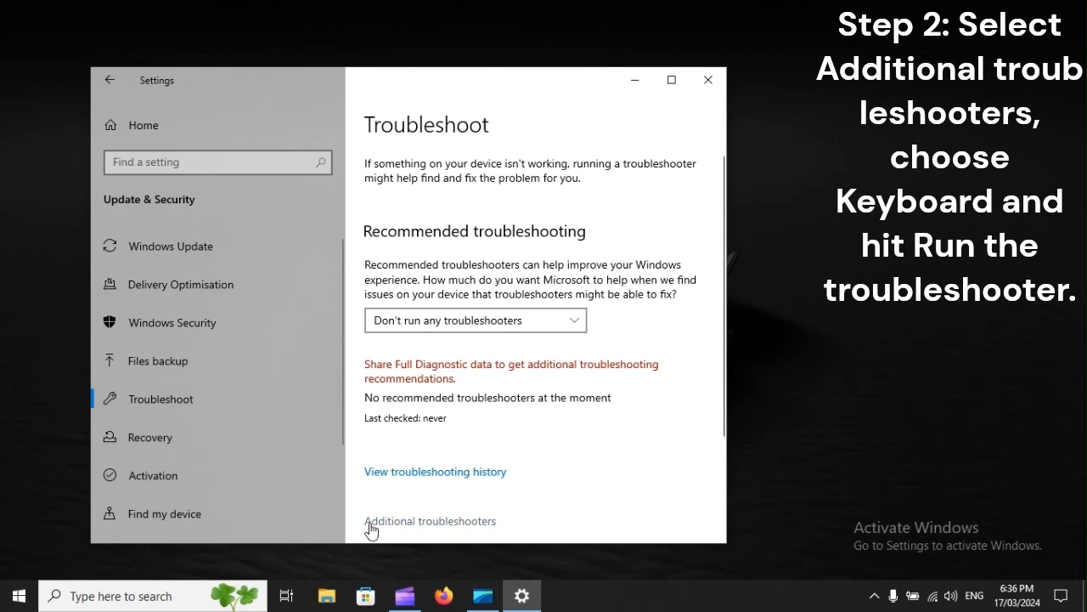
Show the additional troubleshooters list to reach the Keyboard troubleshooter
click(431, 520)
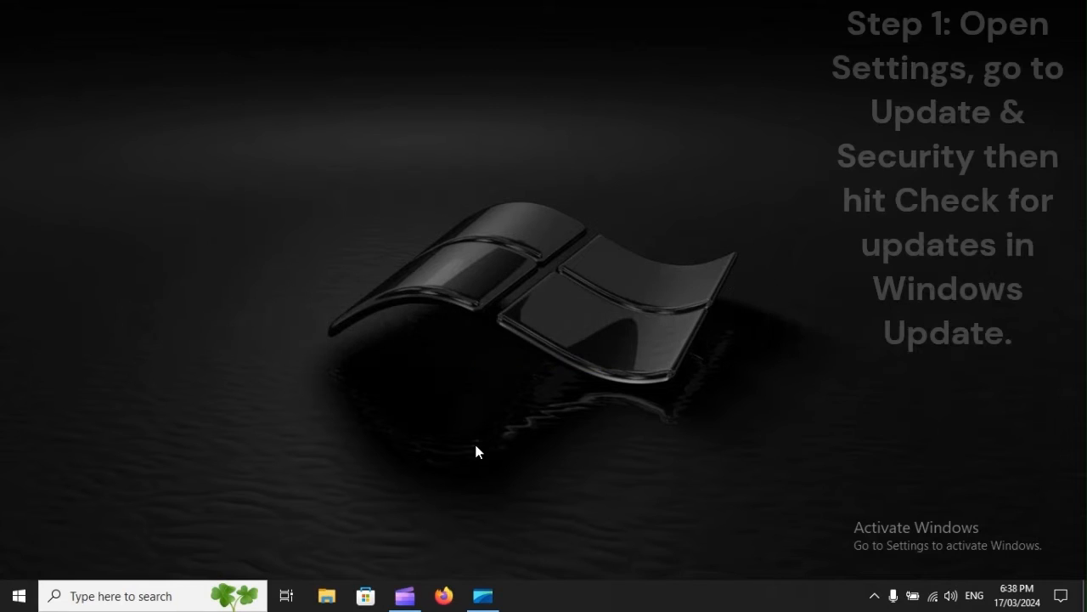
Reach Windows Update to check for available updates
click(522, 596)
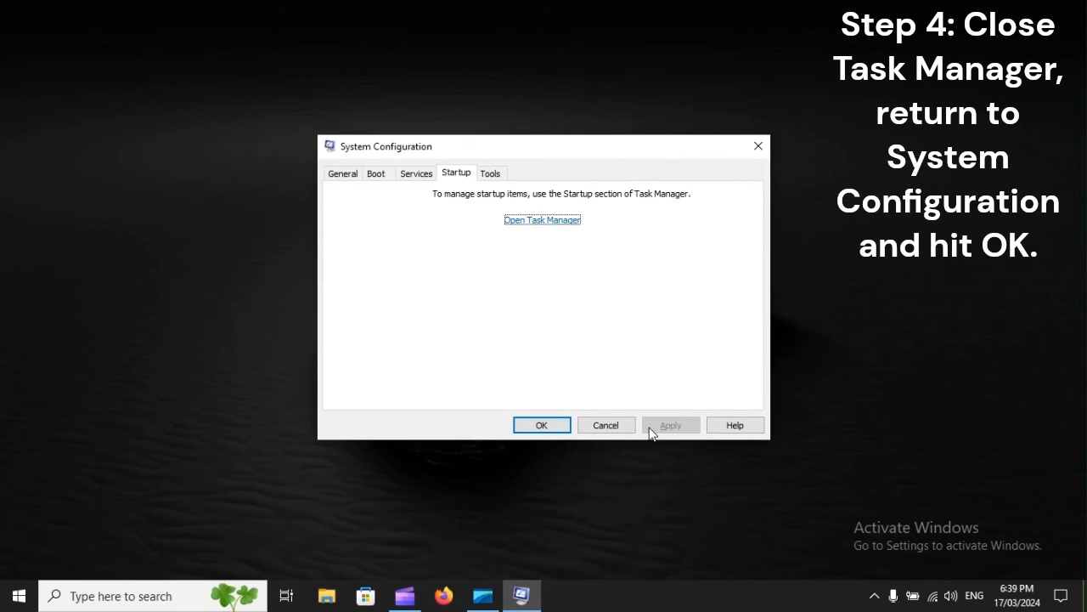
Bring up the Start menu to restart after applying the clean boot settings
click(11, 597)
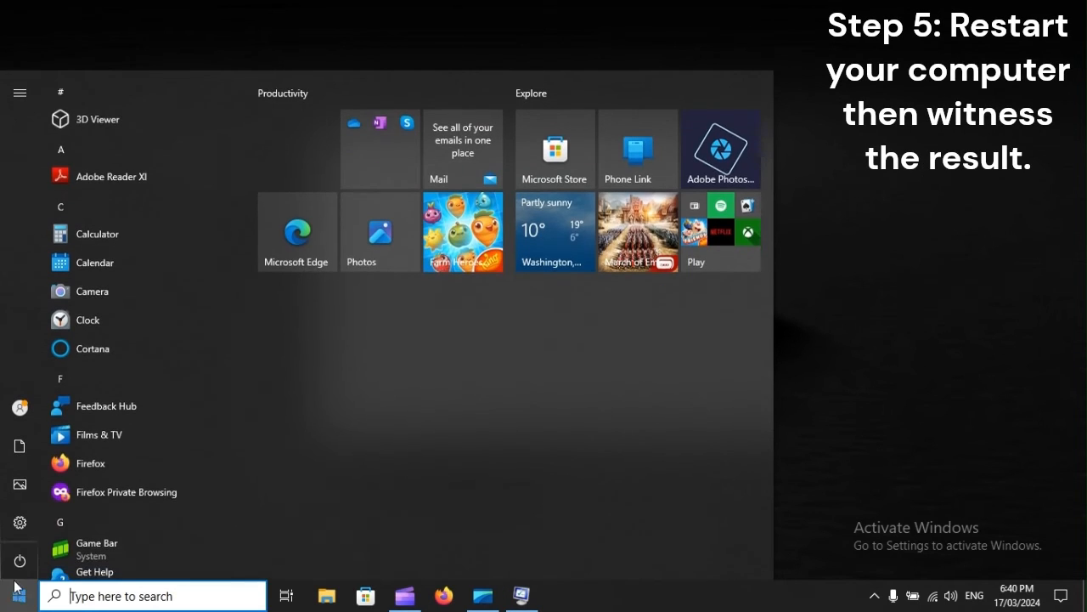